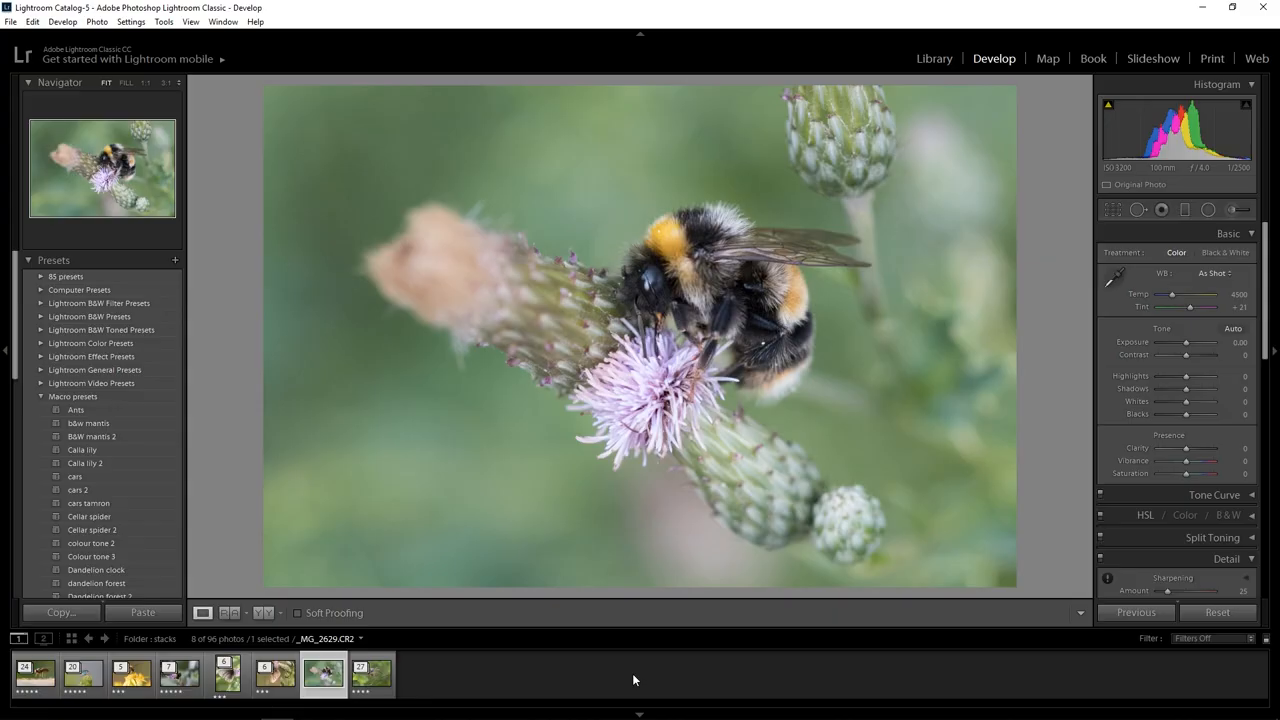
mouse_move(645, 305)
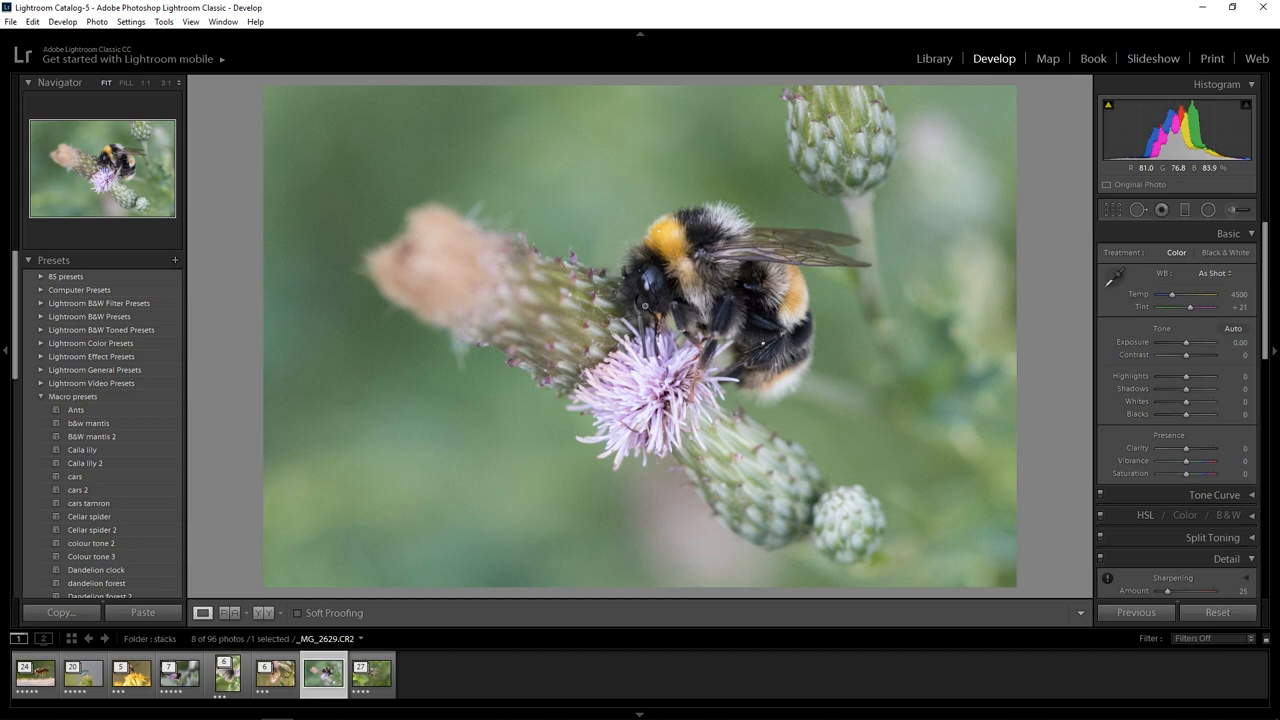
mouse_move(672, 220)
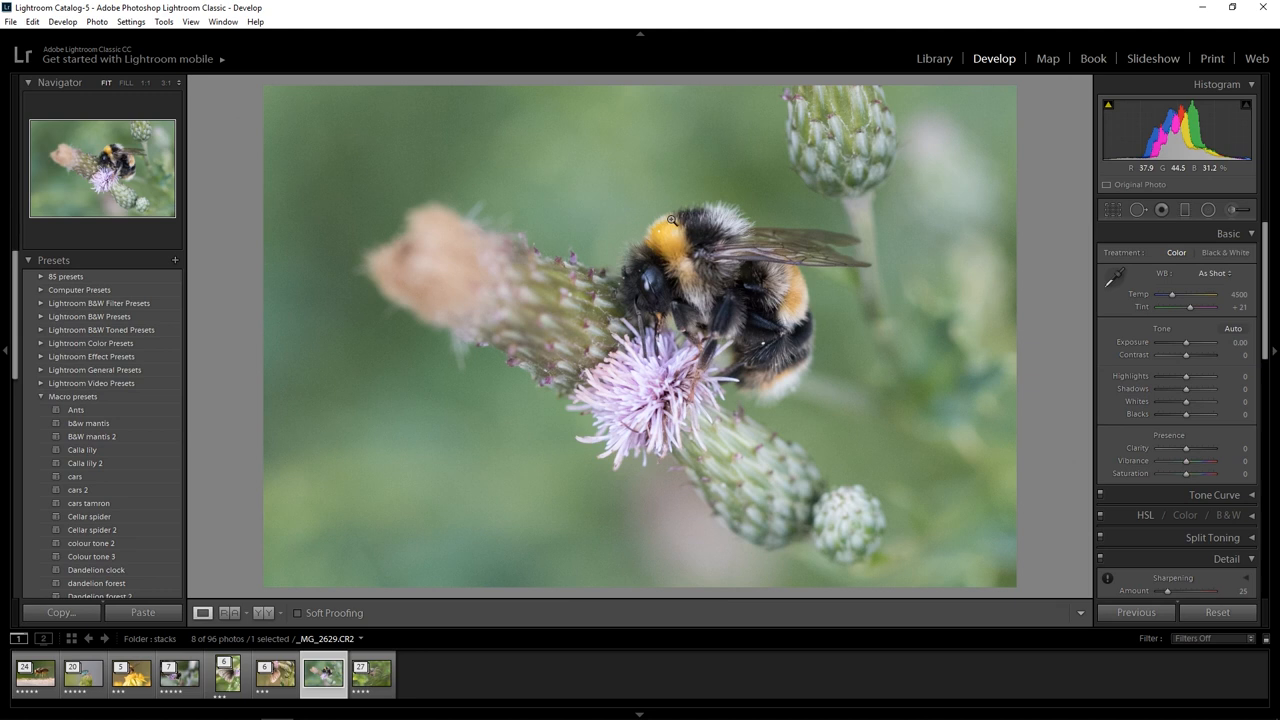